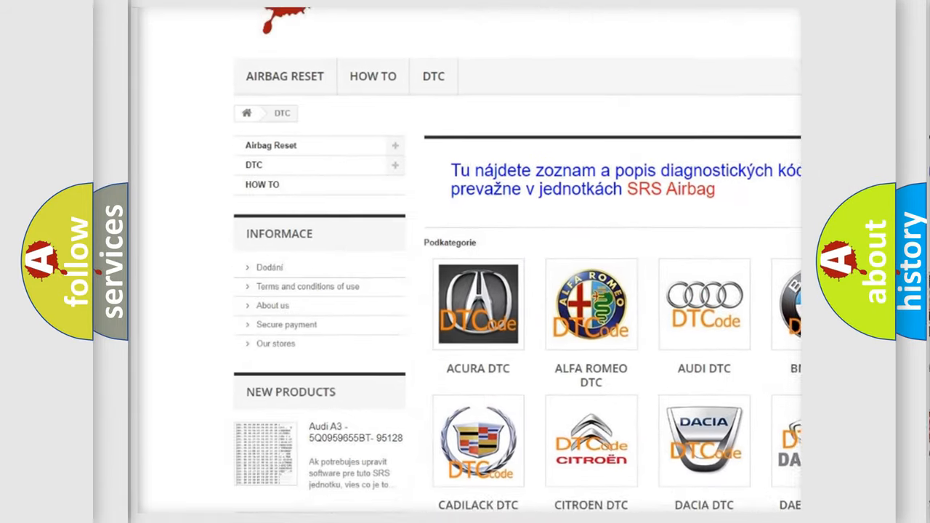
Go to the Audi DTC subcategory listing its diagnostic trouble code groups.
{"action": "scroll", "scroll_direction": "down", "scroll_amount": 3}
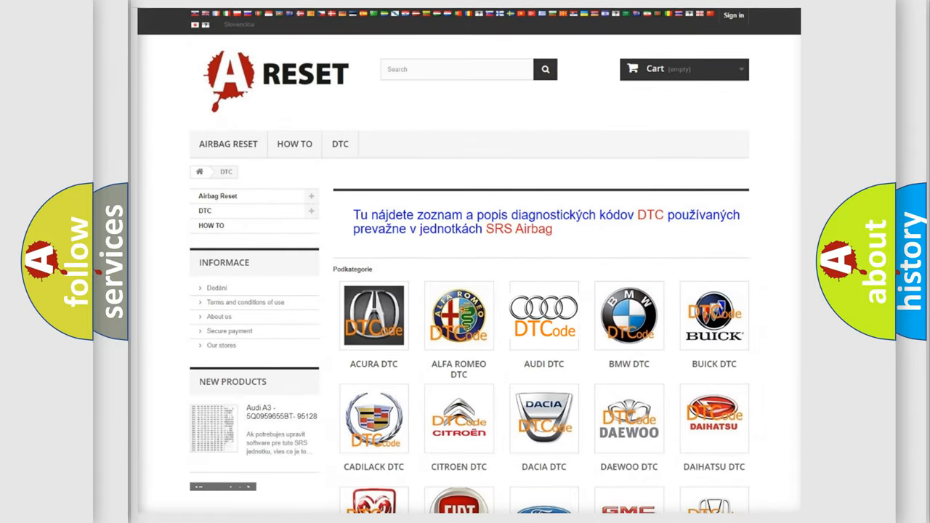
{"action": "left_click", "coordinate": [544, 316]}
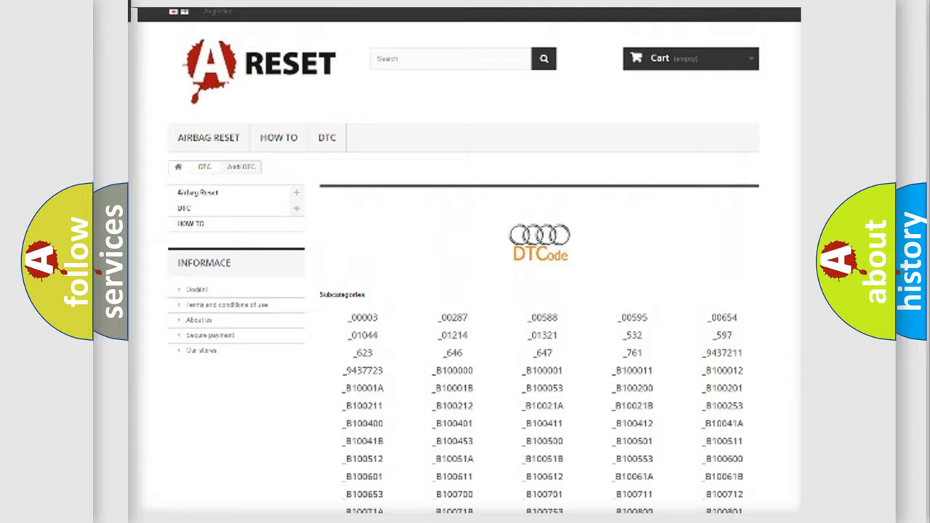